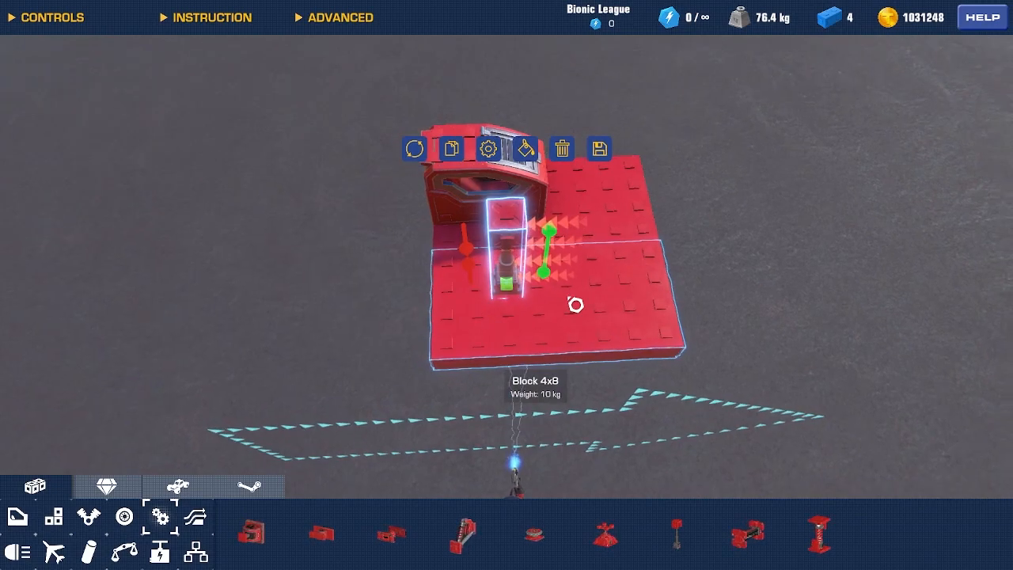
{"action": "mouse_move", "coordinate": [488, 149]}
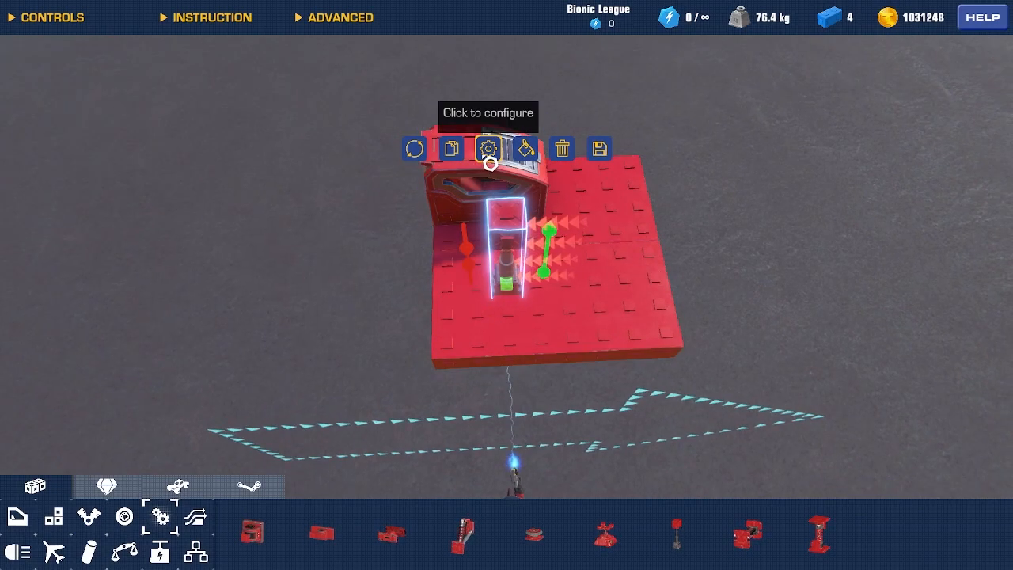
- Configure the piston with a 0.50 start position and Auto Reset enabled
{"action": "left_click", "coordinate": [488, 149]}
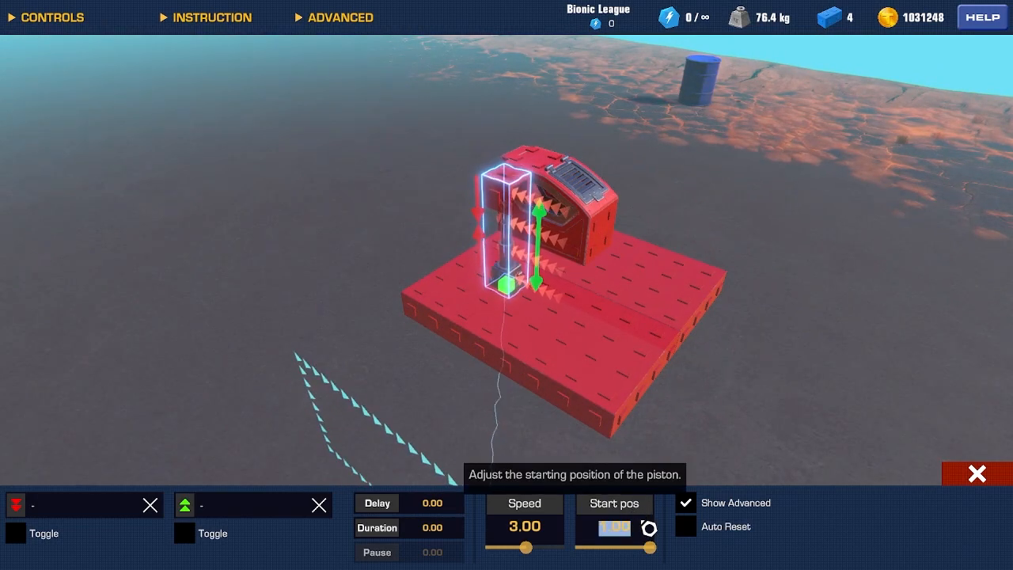
{"action": "type", "text": "0."}
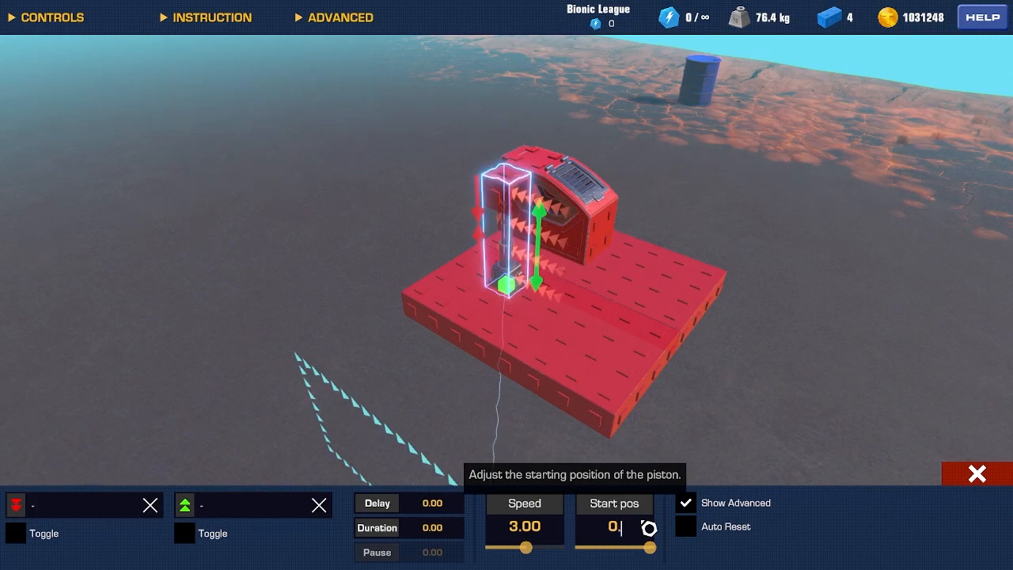
{"action": "left_click_drag", "start_coordinate": [649, 548], "coordinate": [615, 548]}
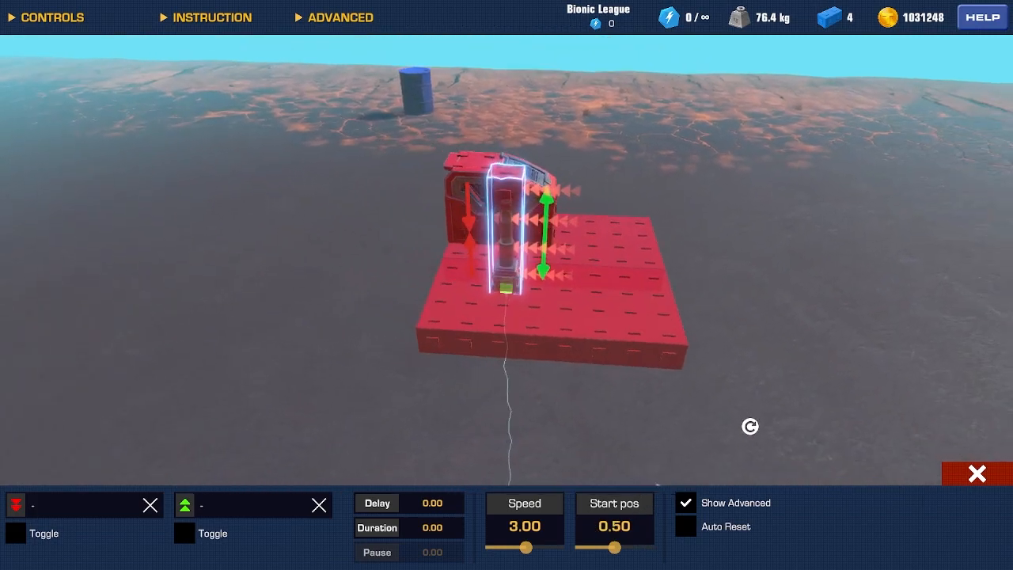
{"action": "left_click", "coordinate": [685, 525]}
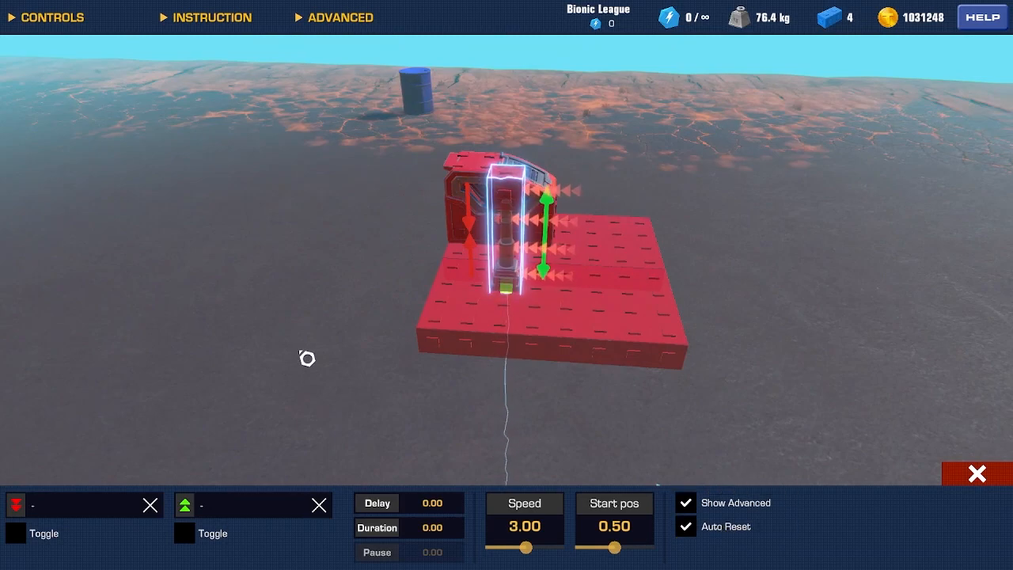
{"action": "left_click", "coordinate": [977, 473]}
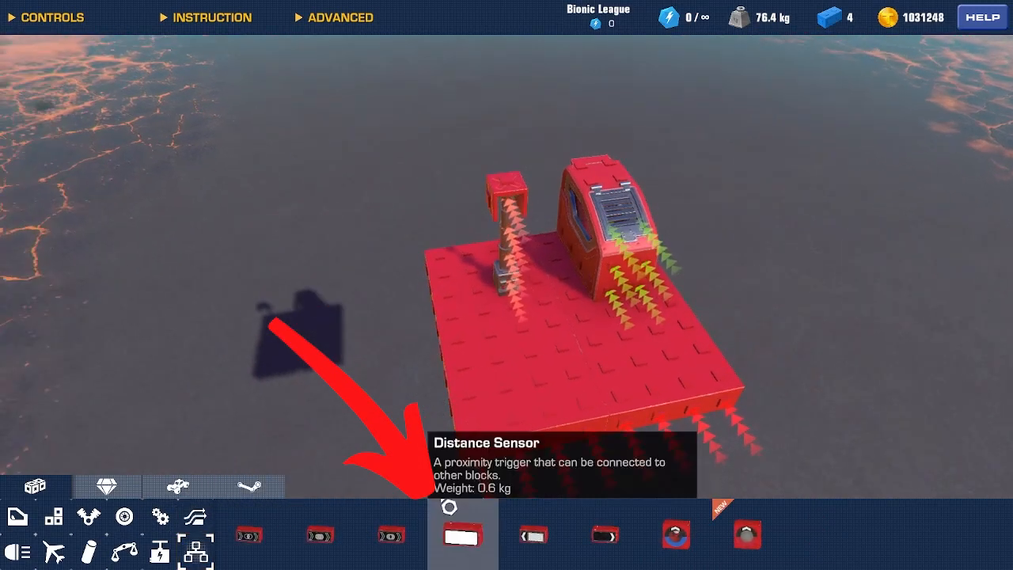
- Place a distance sensor, enable Invert Trigger and lower its detection distance
{"action": "left_click", "coordinate": [464, 534]}
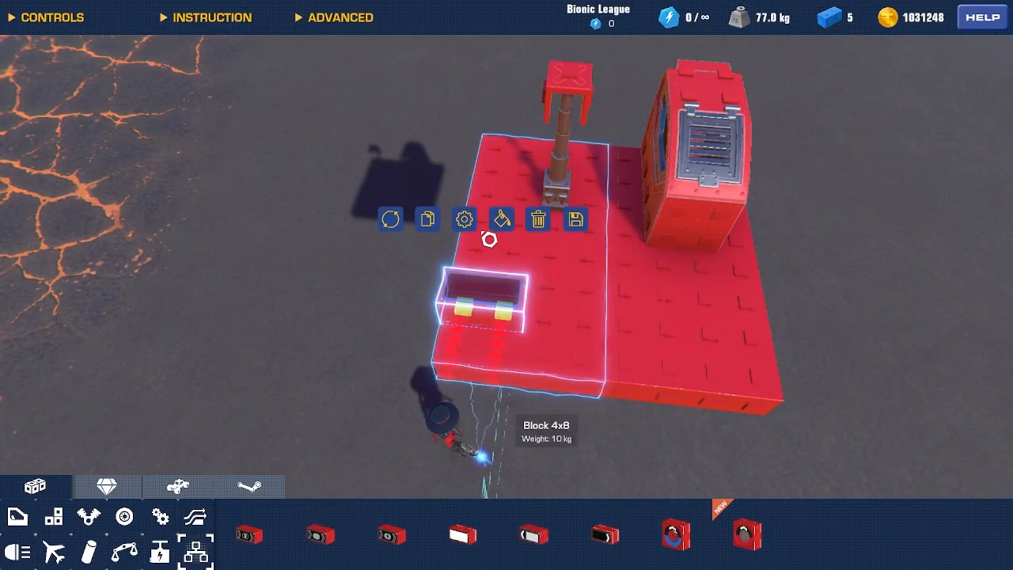
{"action": "mouse_move", "coordinate": [464, 219]}
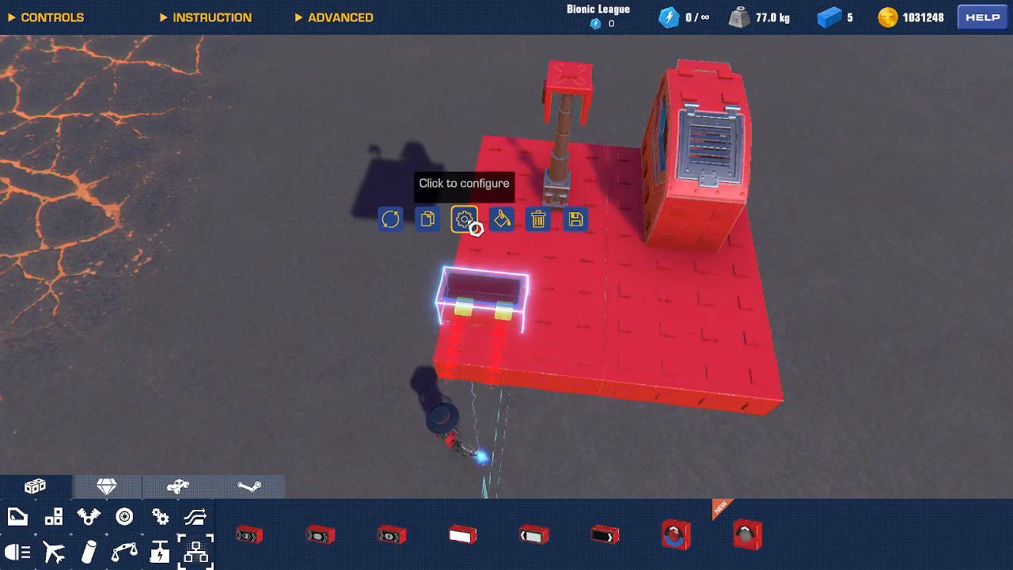
{"action": "left_click", "coordinate": [463, 218]}
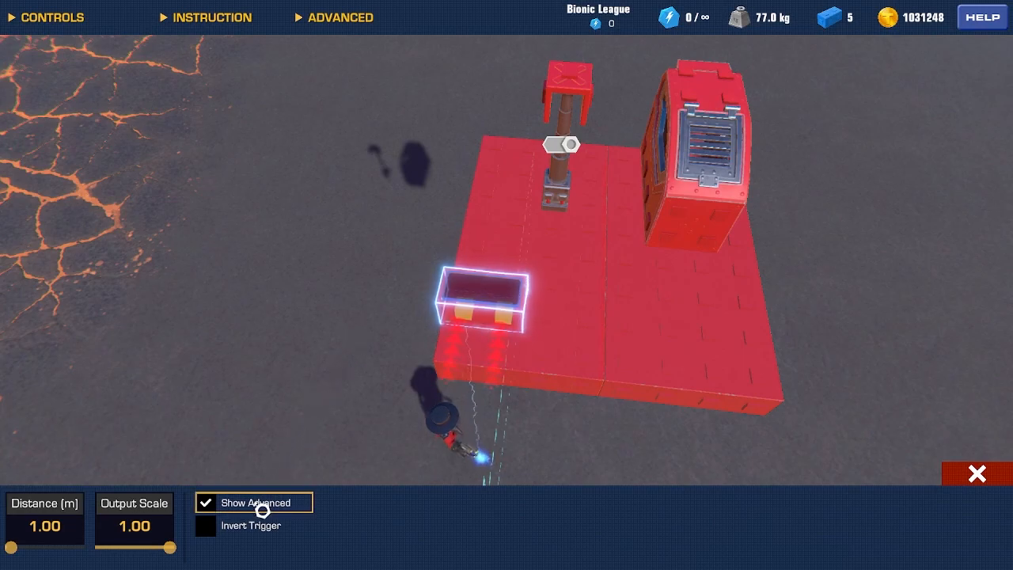
{"action": "left_click", "coordinate": [205, 526]}
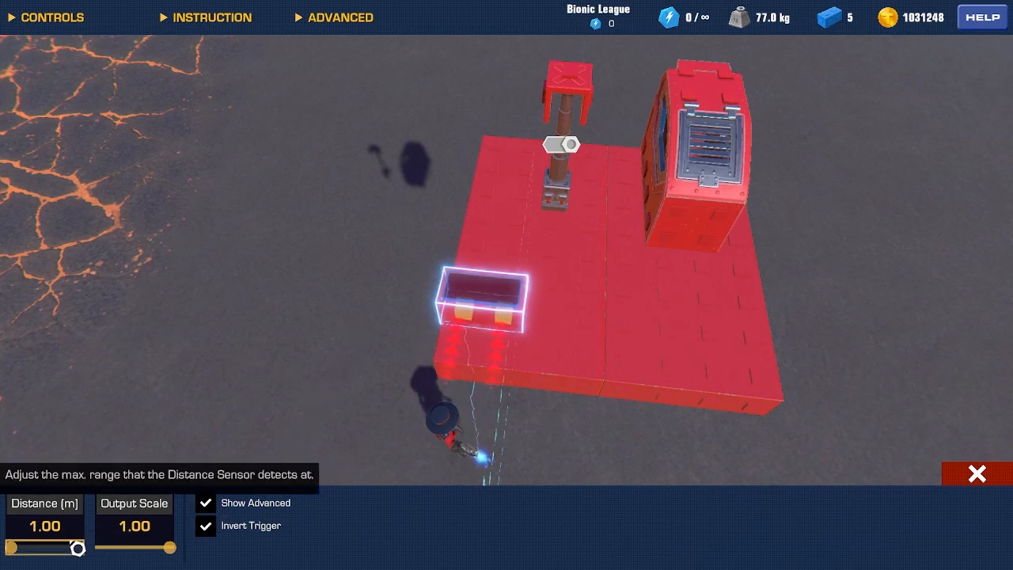
{"action": "left_click_drag", "start_coordinate": [76, 546], "coordinate": [16, 547]}
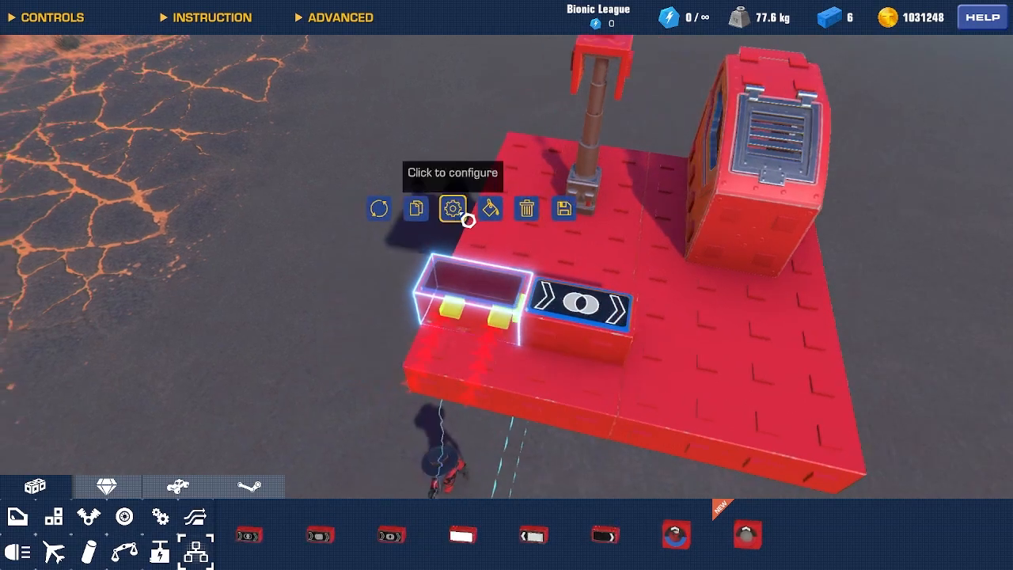
- Lower the new logic gate's output strength, then reopen its settings
{"action": "left_click", "coordinate": [451, 208]}
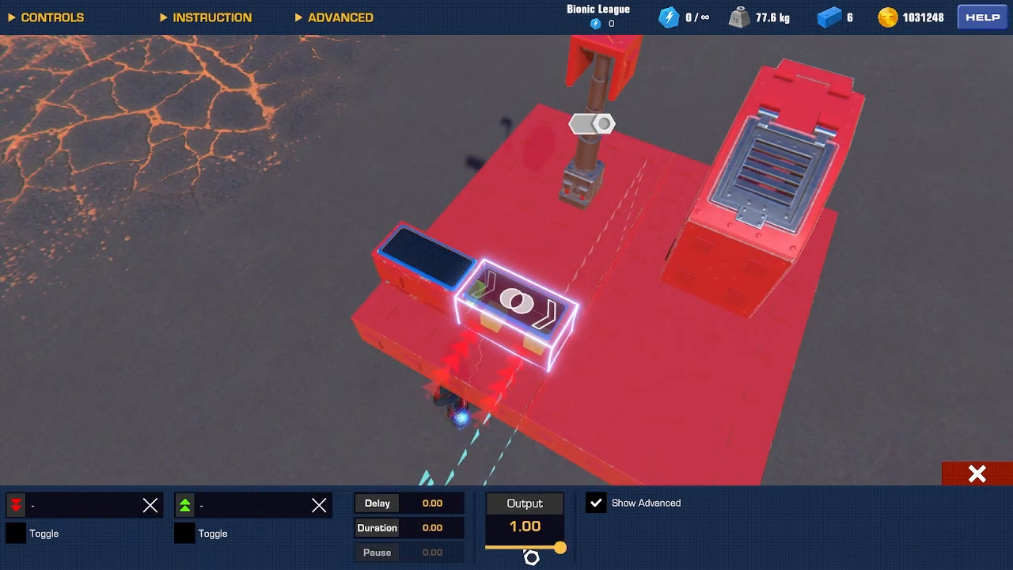
{"action": "left_click_drag", "start_coordinate": [559, 546], "coordinate": [487, 547]}
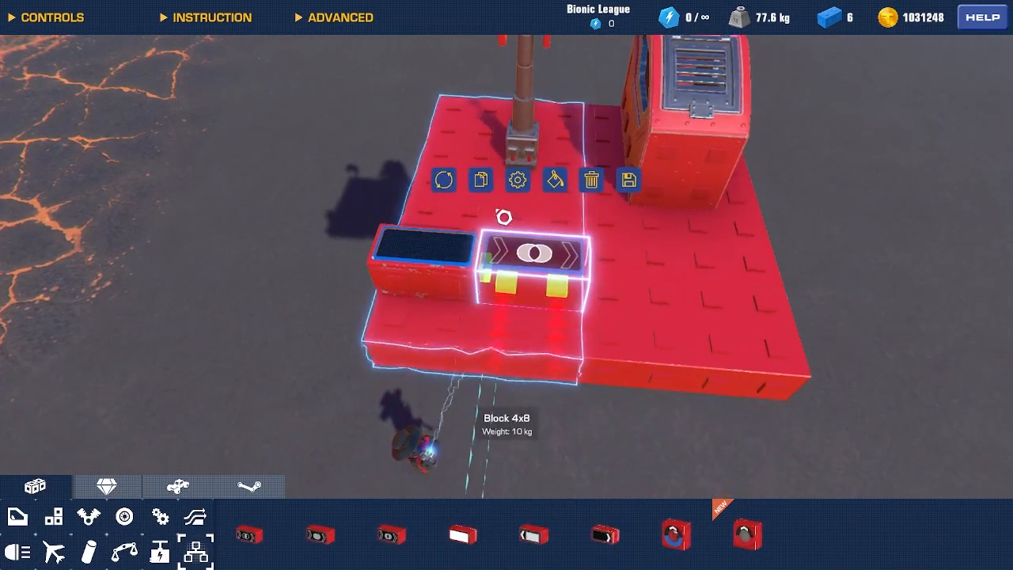
{"action": "mouse_move", "coordinate": [515, 180]}
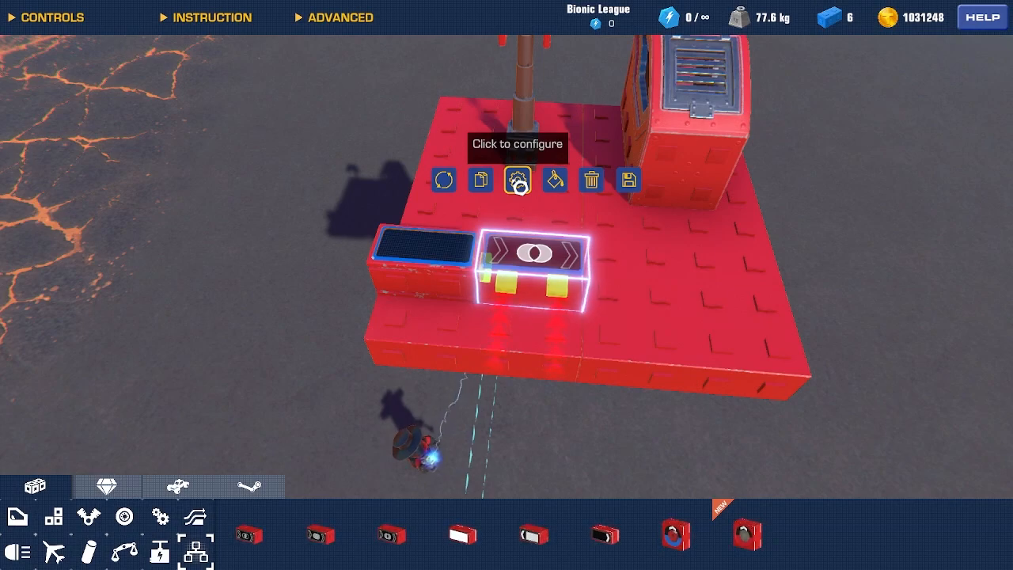
{"action": "left_click", "coordinate": [516, 180]}
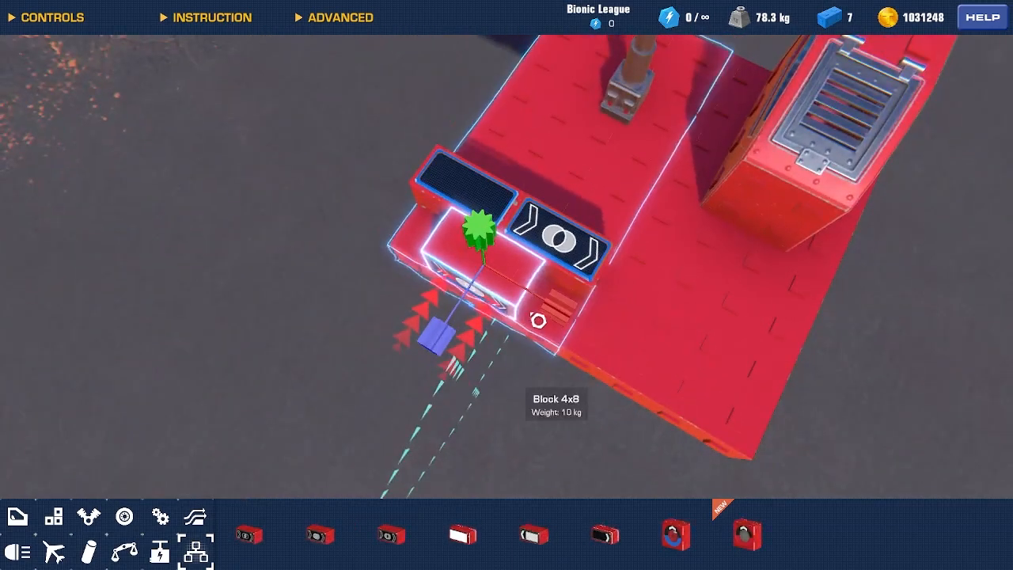
- Place a second logic gate in front of the sensor and begin binding its input key
{"action": "left_click", "coordinate": [467, 245]}
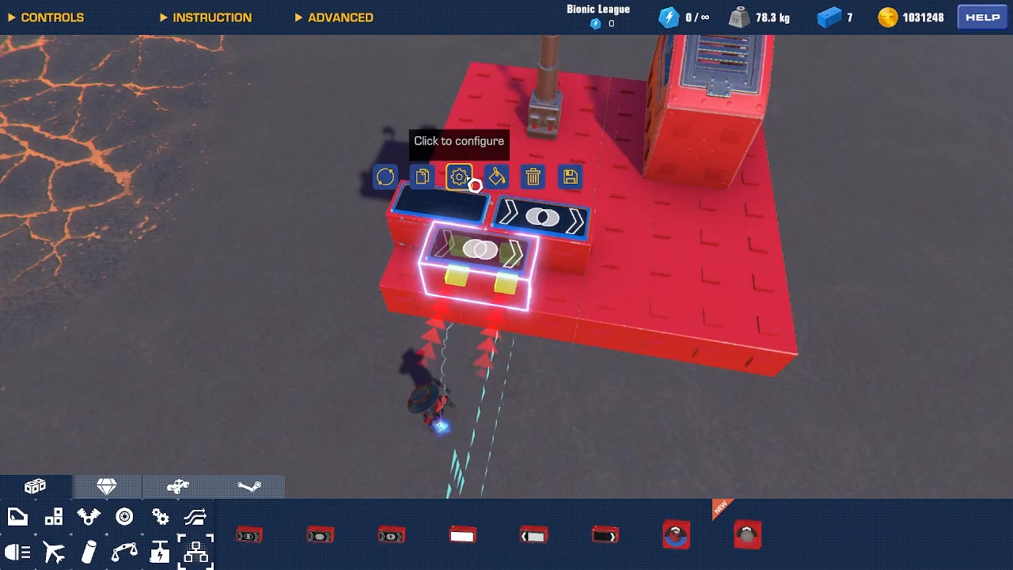
{"action": "left_click", "coordinate": [455, 176]}
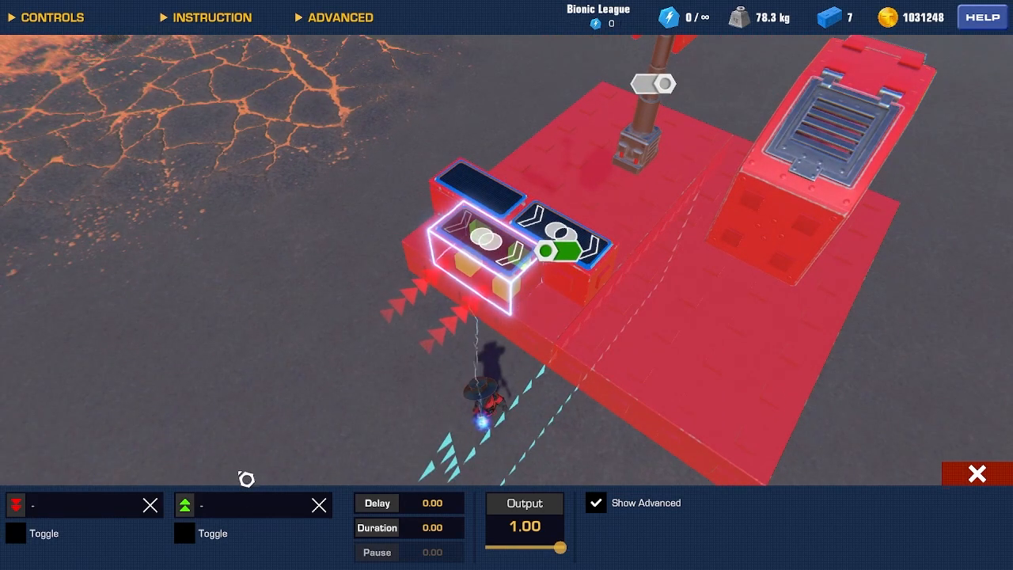
{"action": "left_click", "coordinate": [238, 504]}
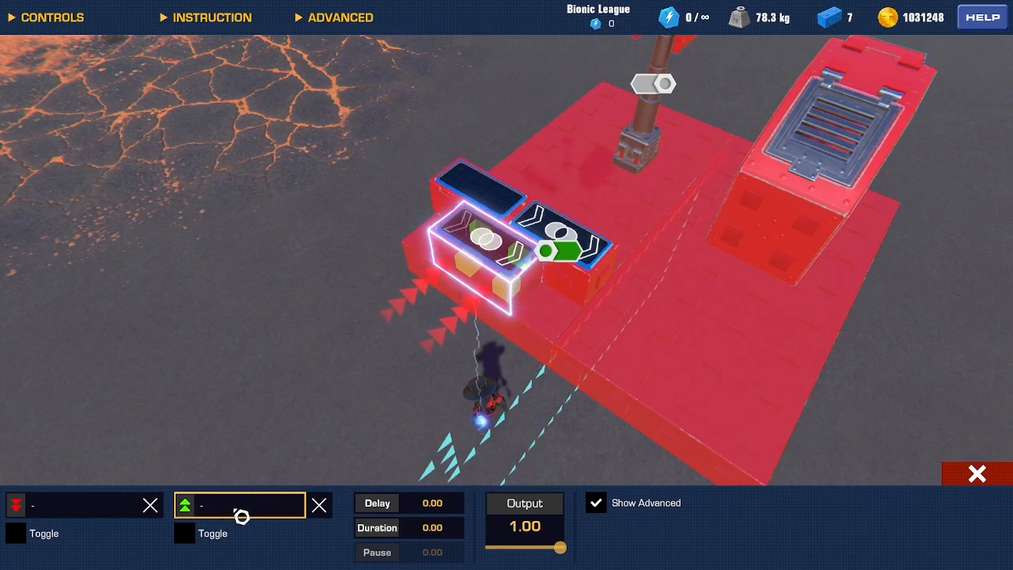
{"action": "left_click", "coordinate": [238, 505]}
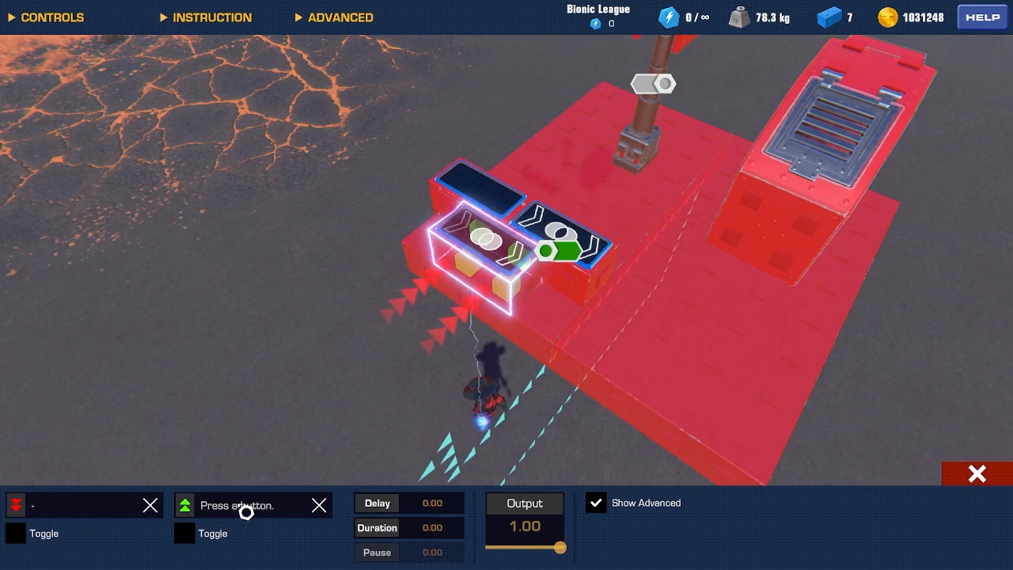